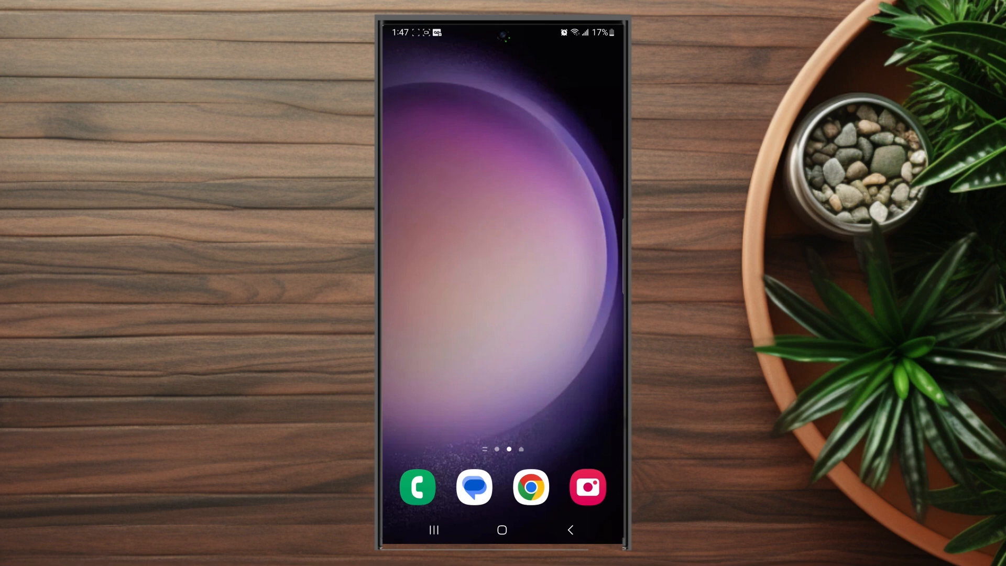
# Open WhatsApp's Notifications settings and scroll to the Messages options with tone Default (New World)
pyautogui.hscroll(-3)
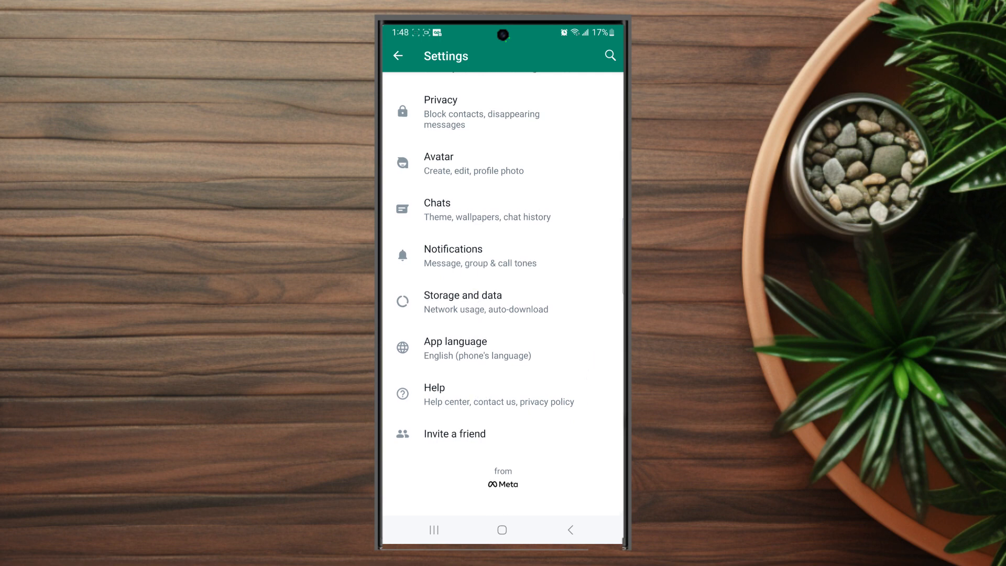
pyautogui.click(453, 255)
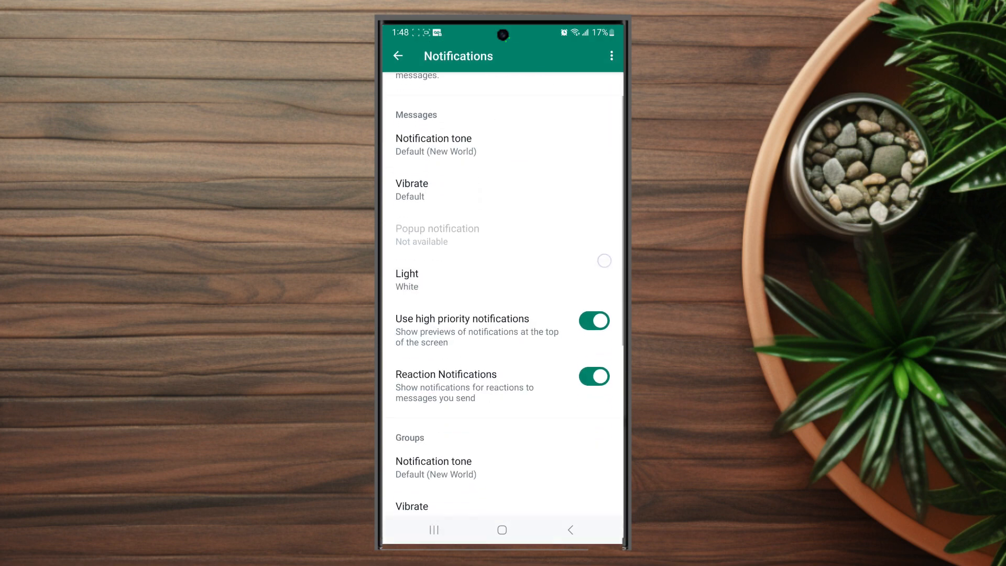
pyautogui.scroll(-3)
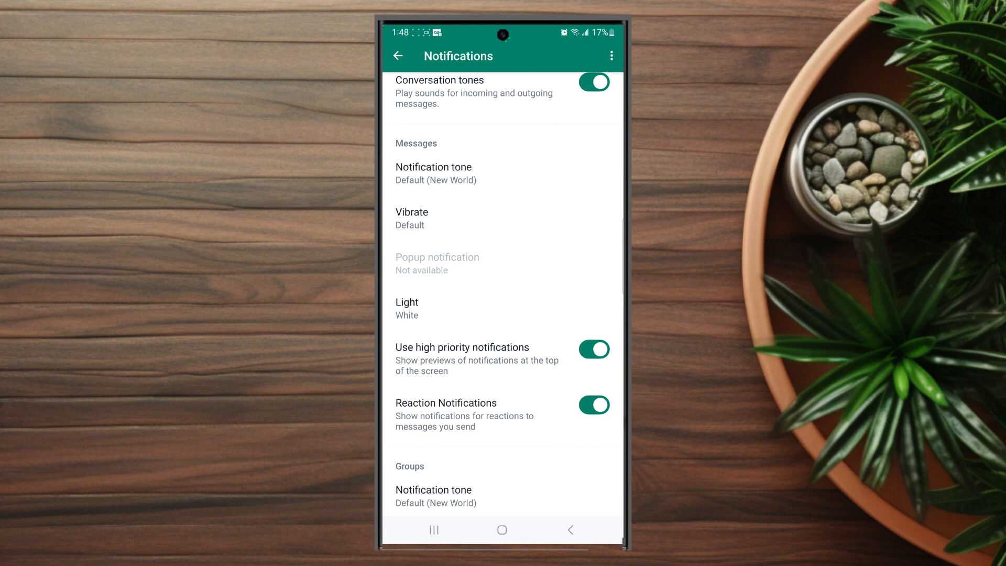
# Open the message Notification tone picker and browse the custom and Galaxy ringtones like Calm and Puddles
pyautogui.click(434, 174)
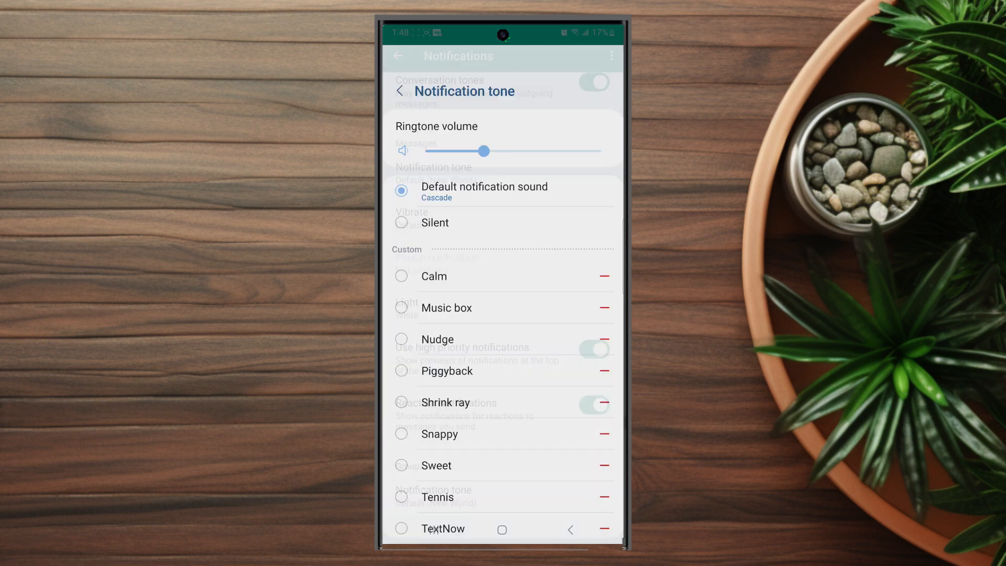
pyautogui.scroll(-3)
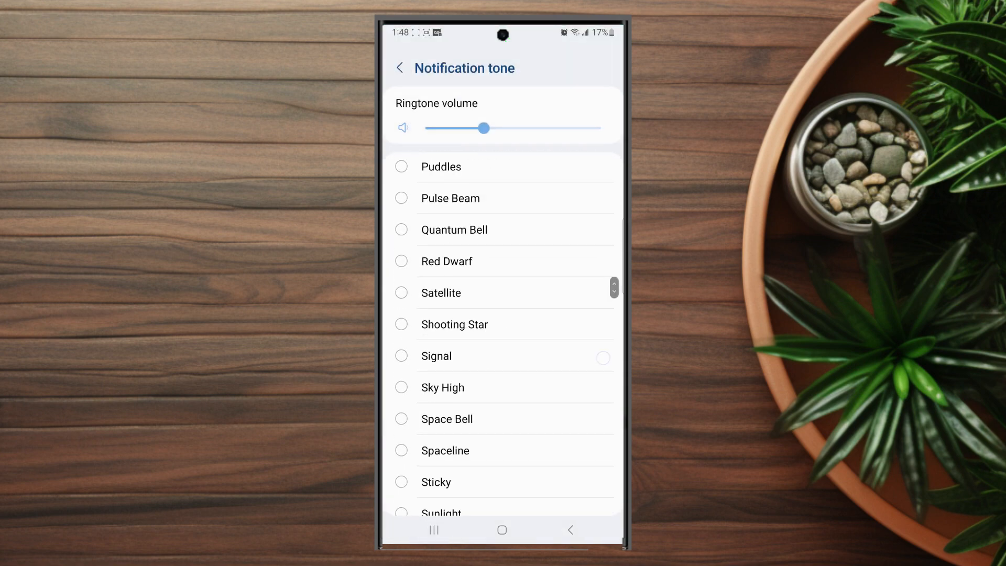
pyautogui.scroll(-3)
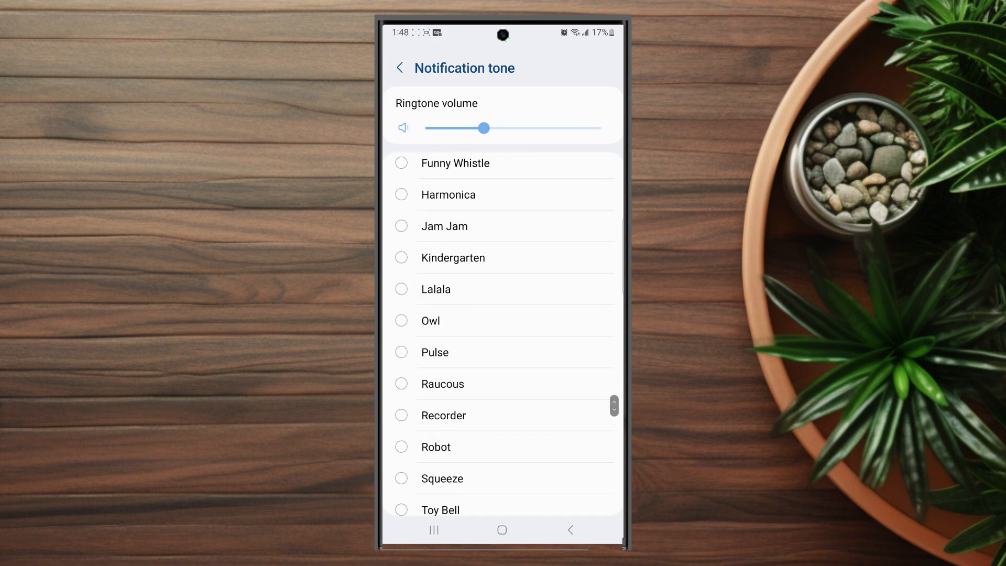
pyautogui.scroll(-3)
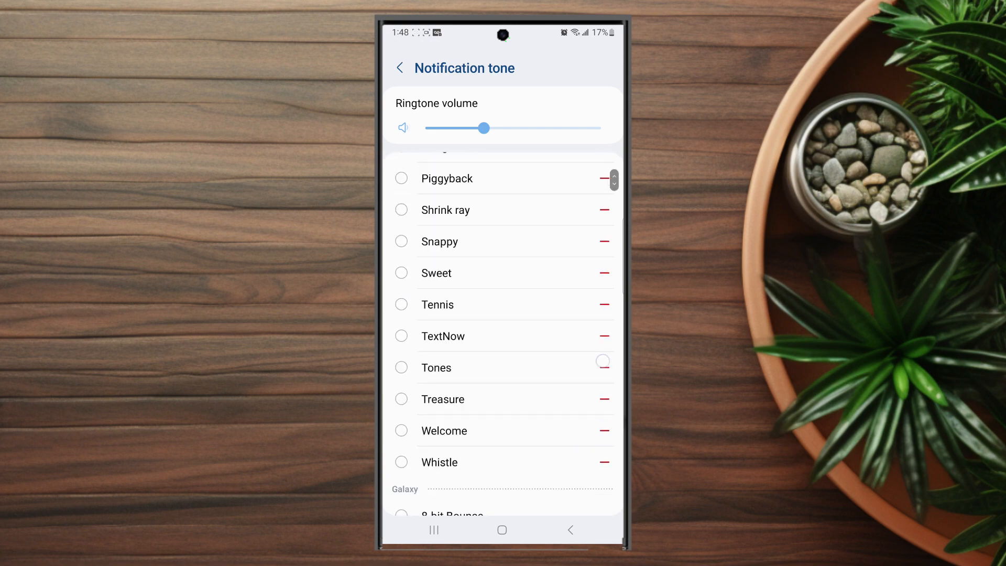